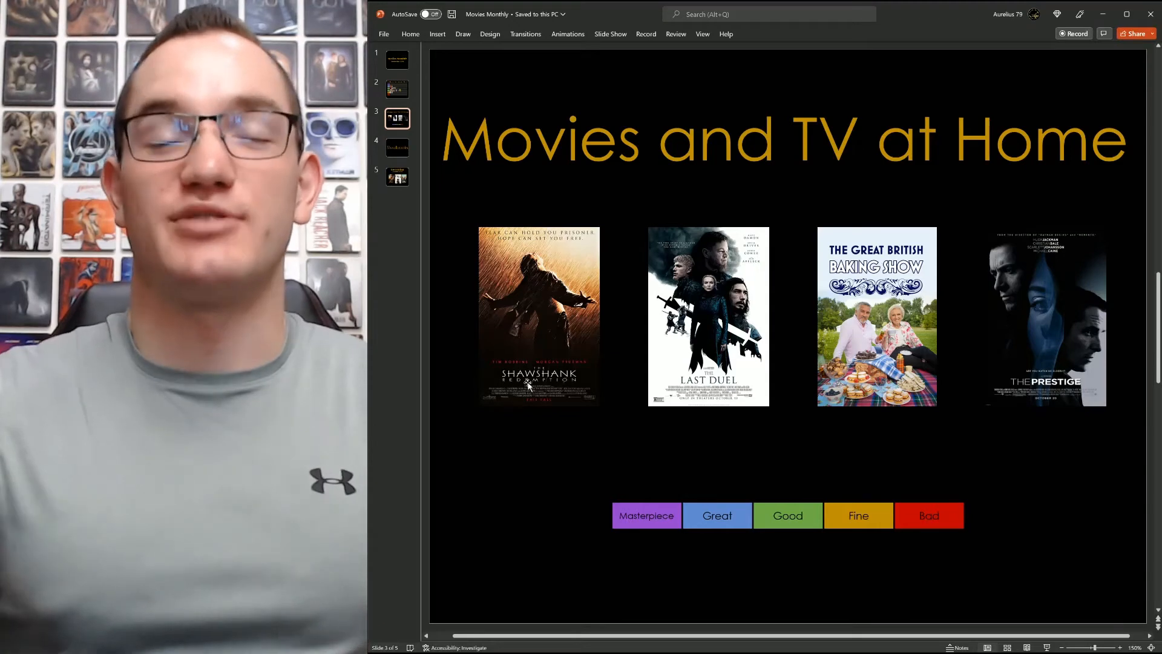
mouse_move(664, 536)
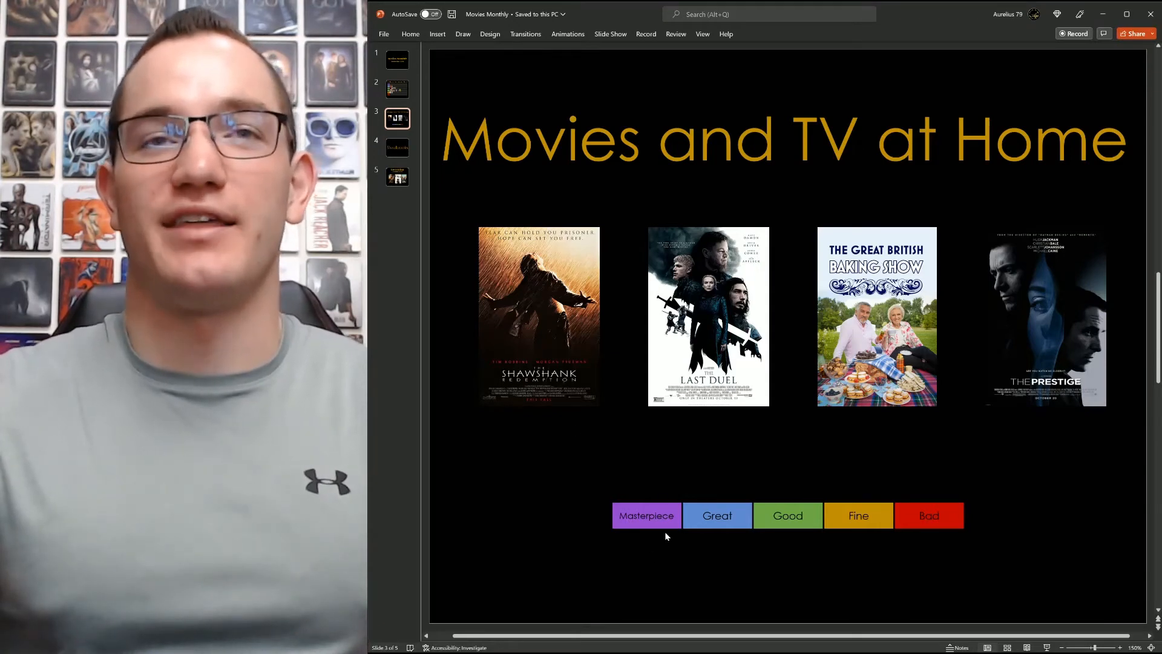
Copy the purple Masterpiece label and place it beneath the Shawshank Redemption poster
left_click(646, 515)
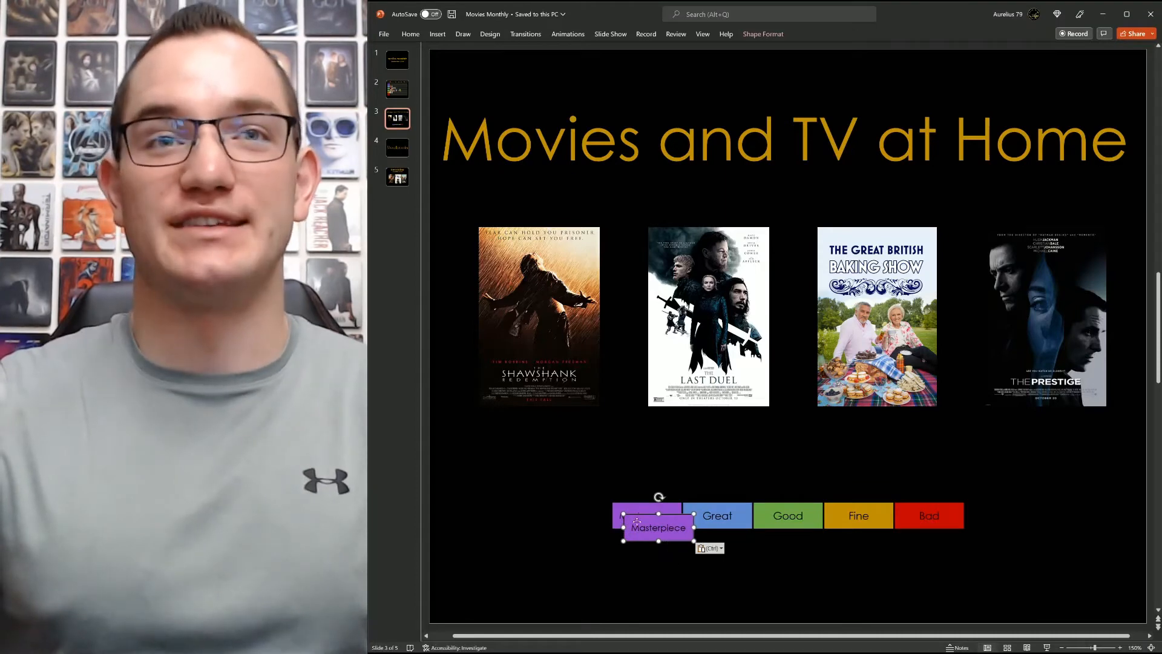
left_click_drag(657, 527, 540, 411)
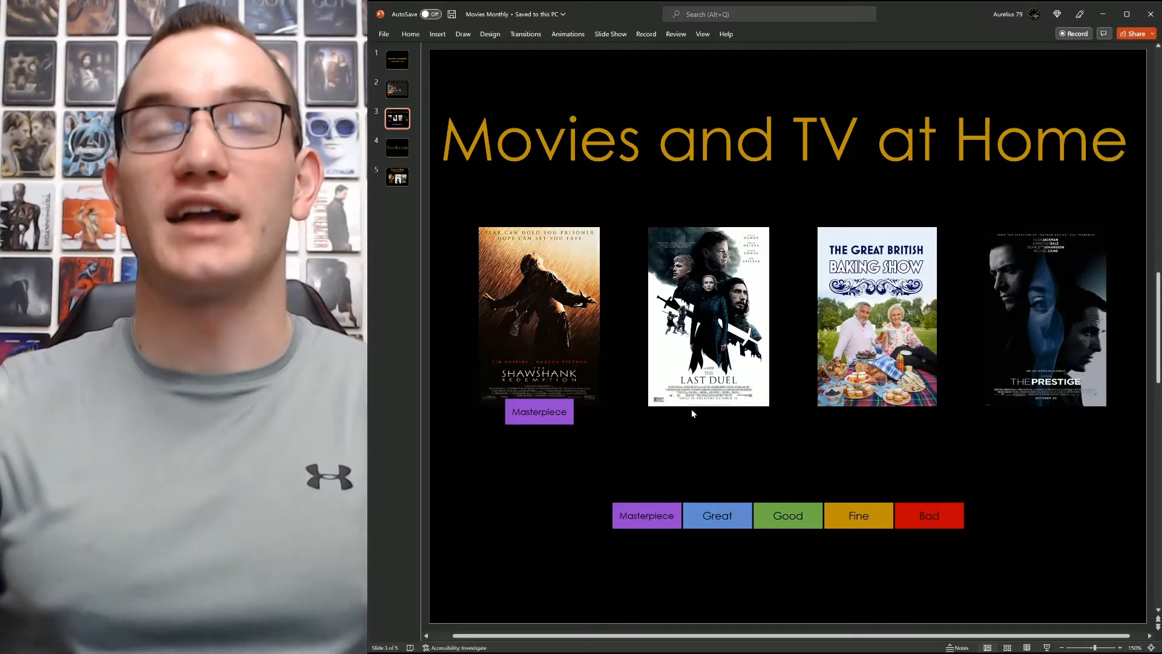
mouse_move(725, 508)
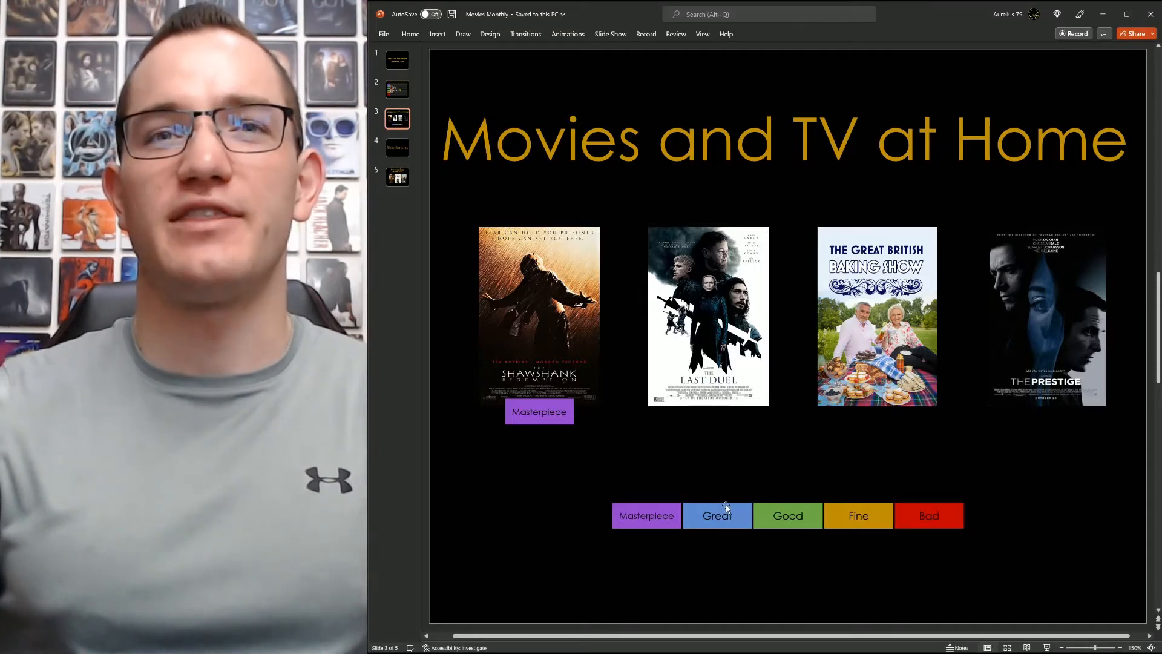
Copy the blue Great label and place it beneath the Last Duel poster
left_click(715, 515)
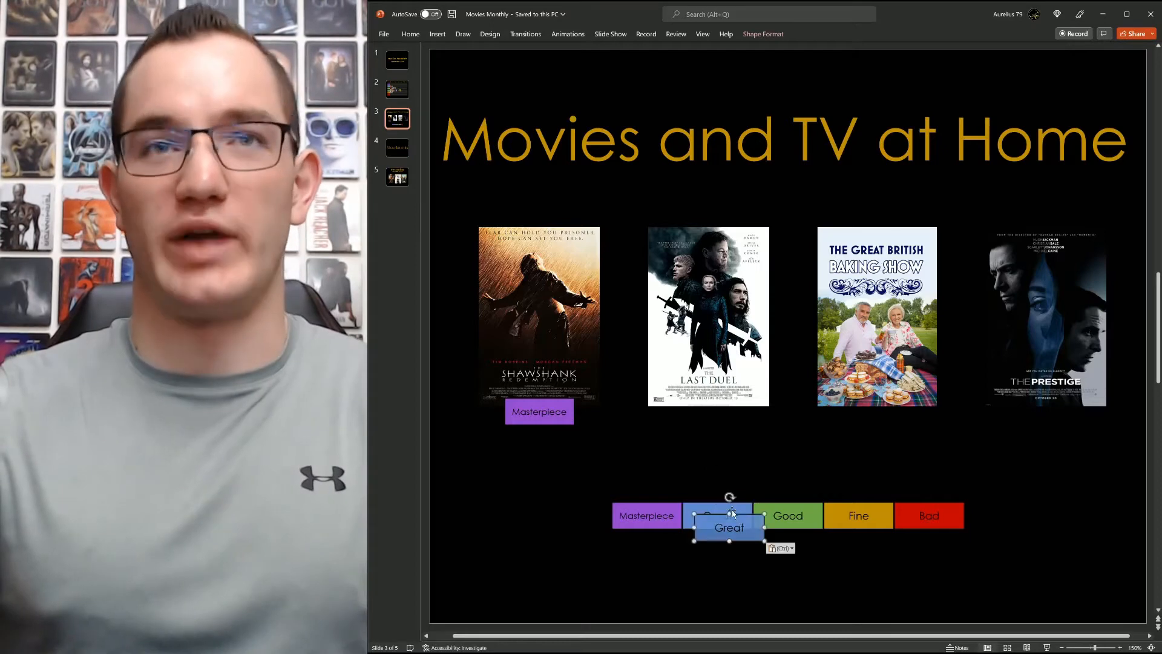
left_click_drag(729, 527, 709, 411)
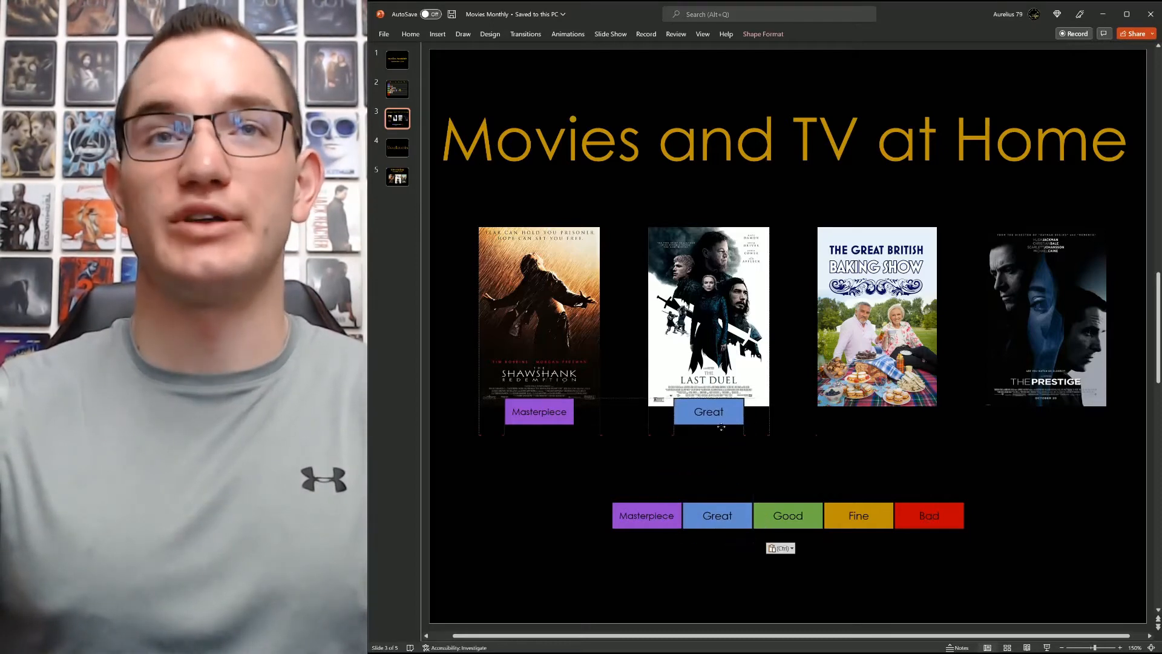
left_click(708, 412)
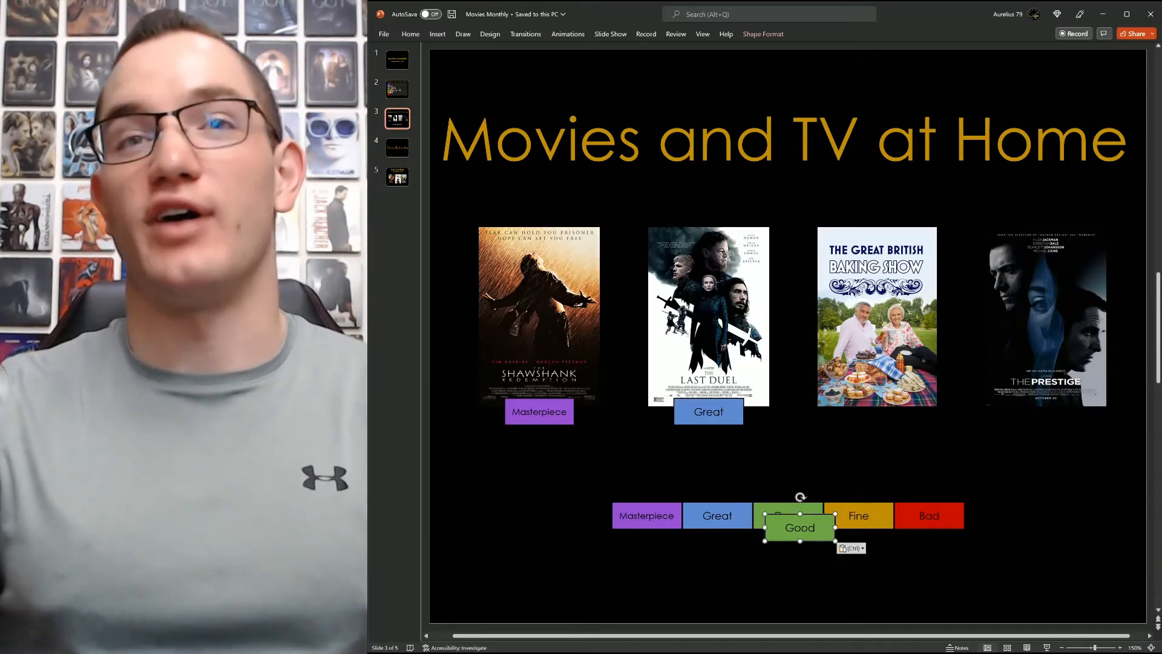
Copy the green Good label under the Baking Show poster, then select The Prestige poster
left_click_drag(801, 527, 861, 425)
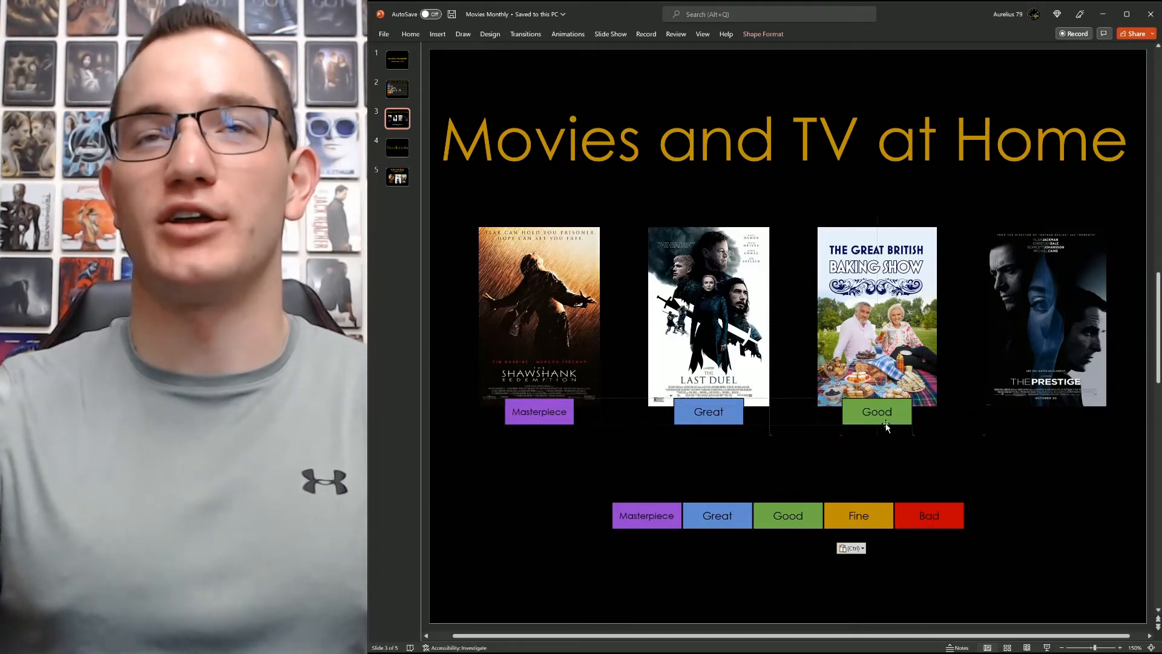
left_click(877, 411)
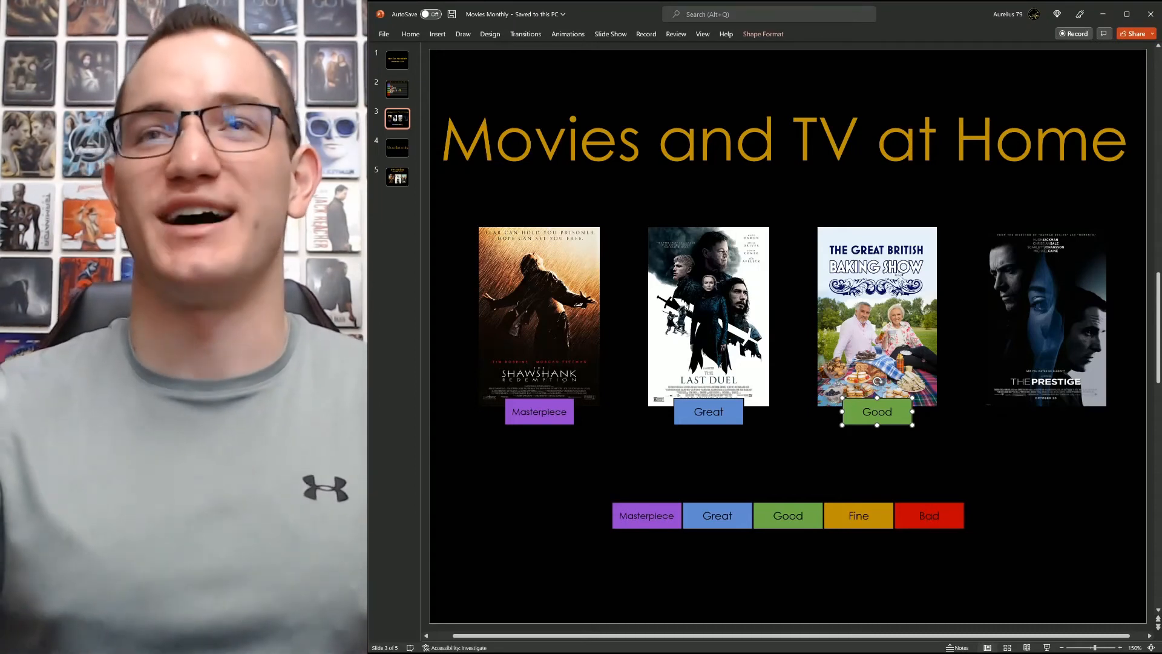
left_click(1046, 315)
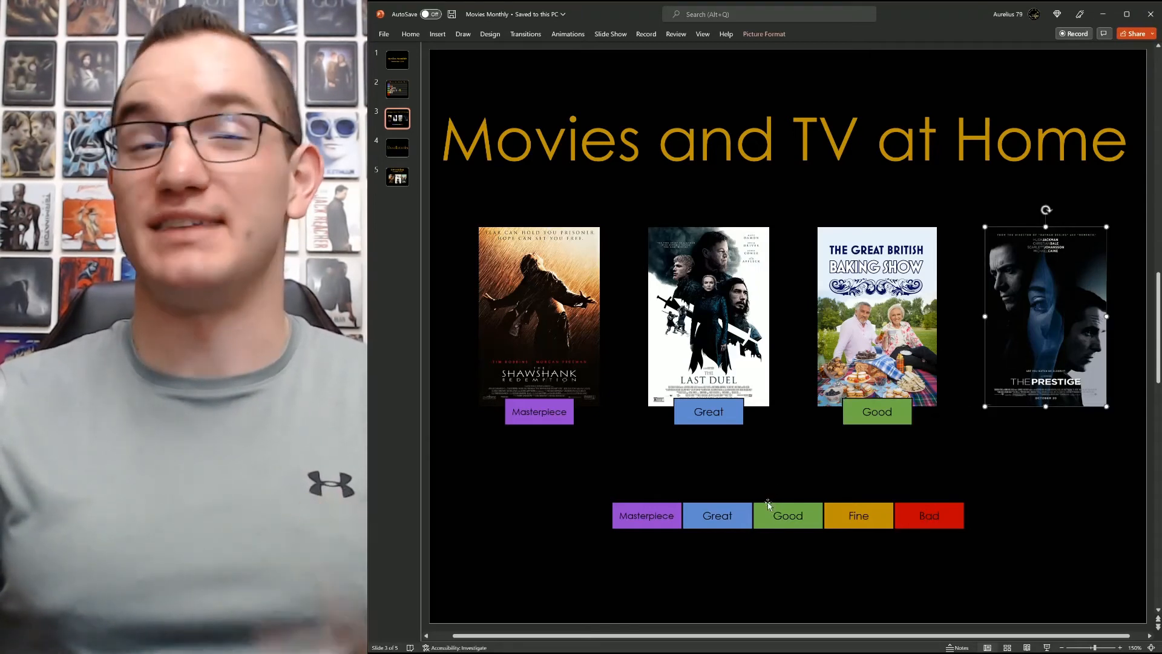
Pull a fresh copy of the purple Masterpiece label from the rating palette
left_click(646, 515)
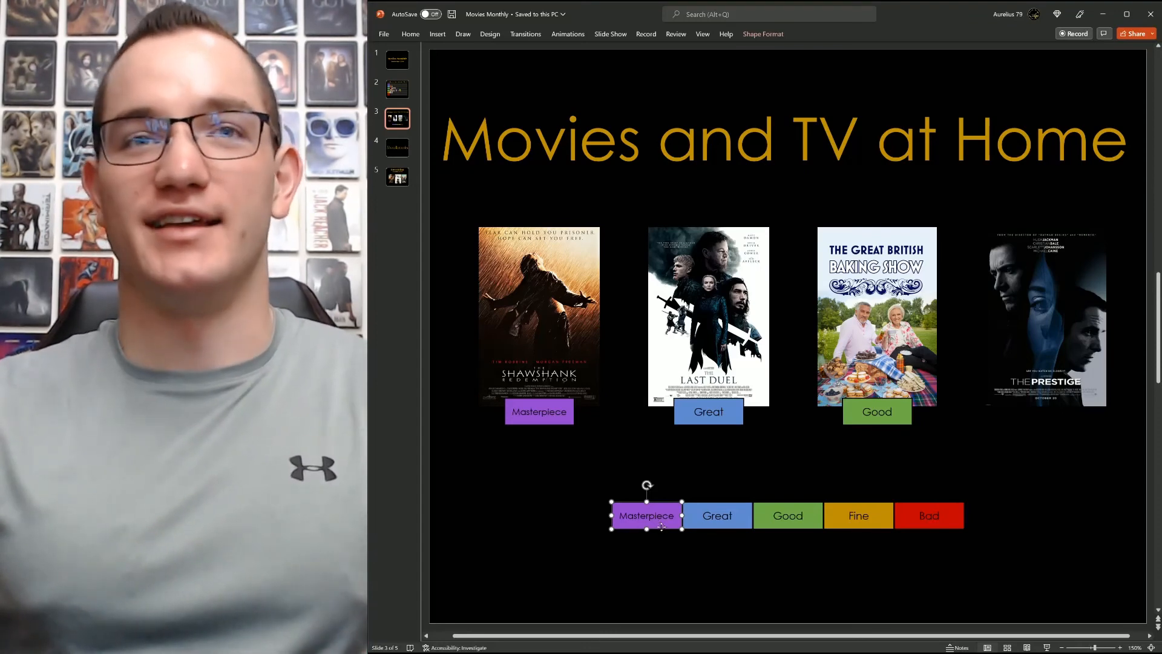
left_click_drag(646, 516, 659, 528)
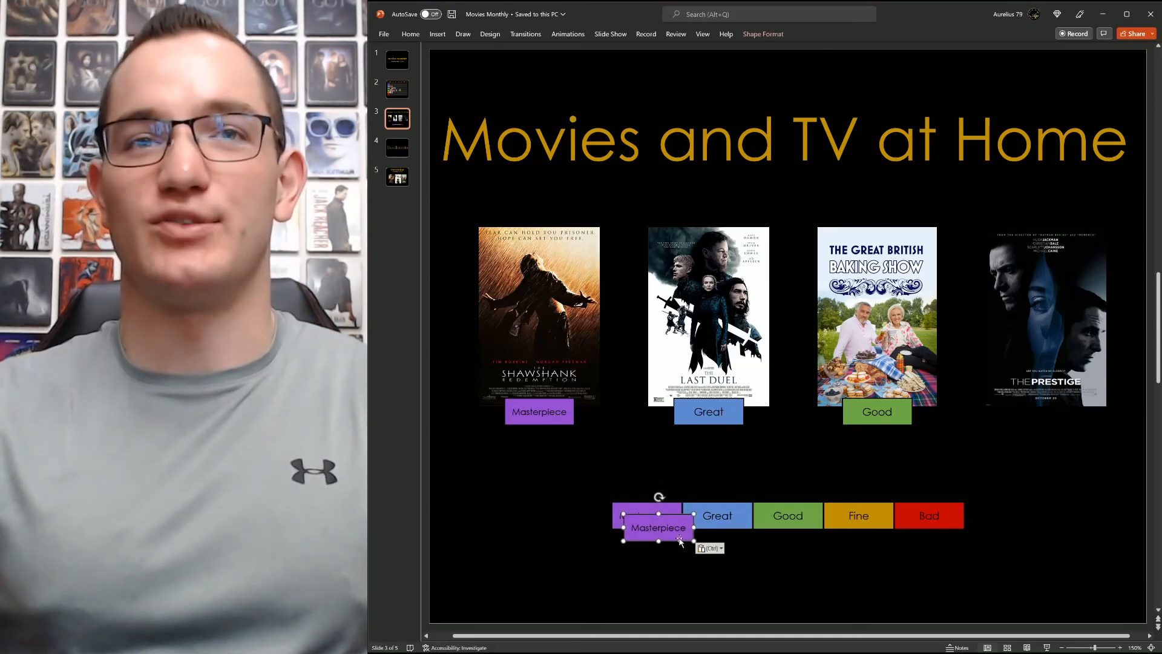